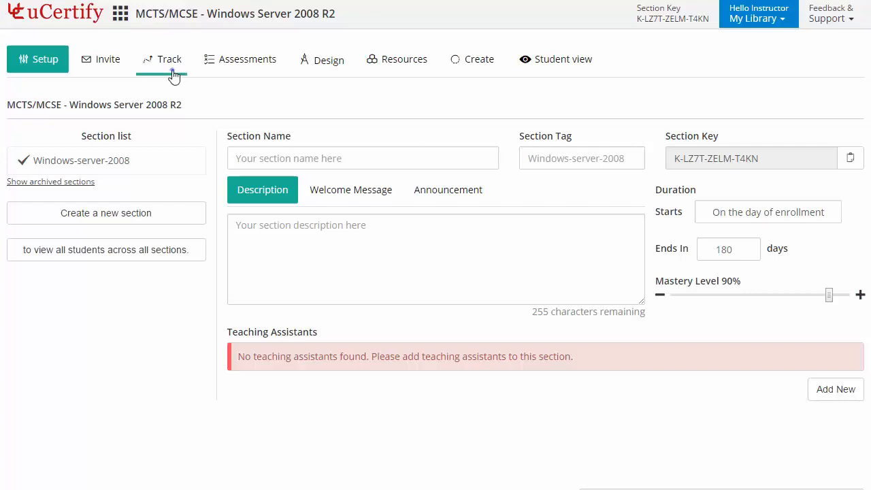
- Check student readiness and progress on Track, then view Assessments and grading criteria
left_click(168, 59)
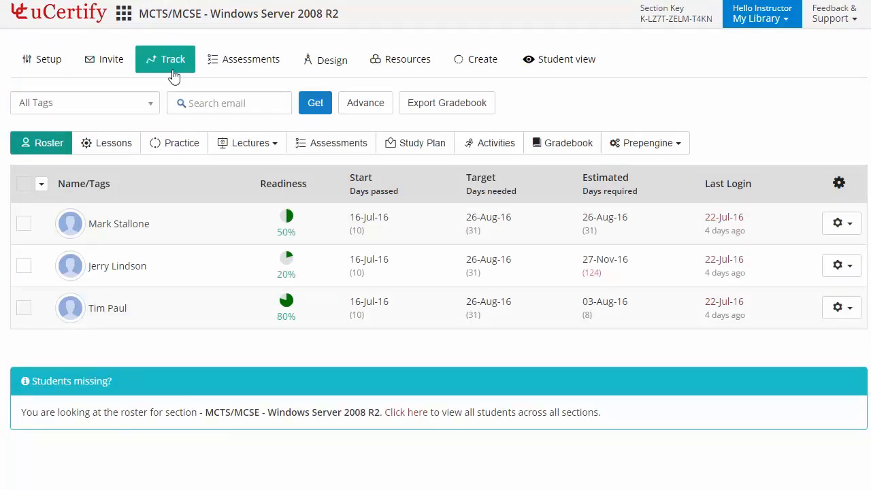
mouse_move(251, 59)
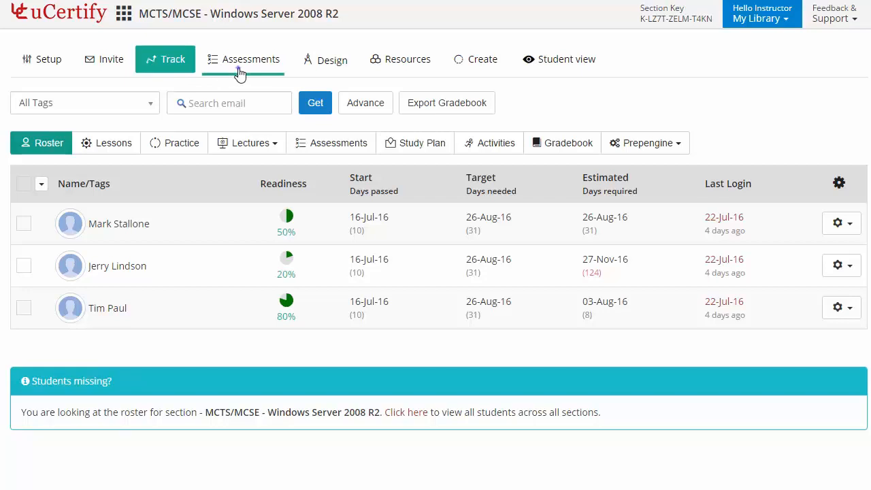
left_click(251, 58)
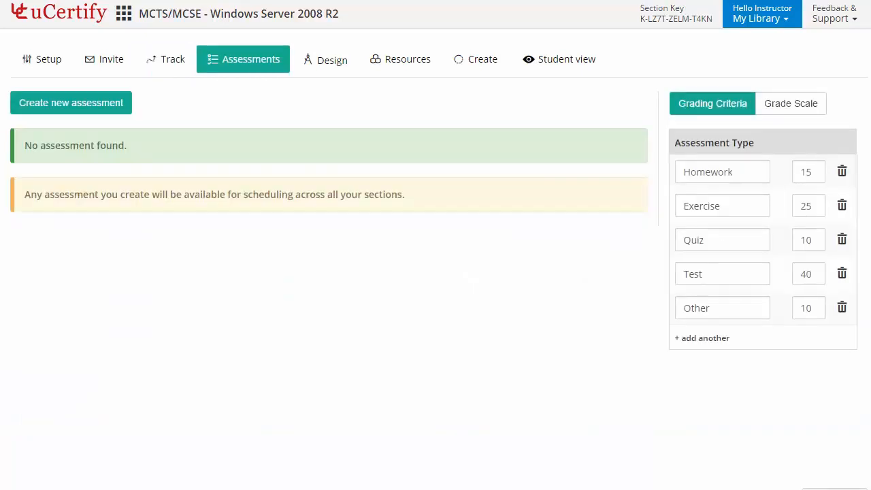
mouse_move(239, 72)
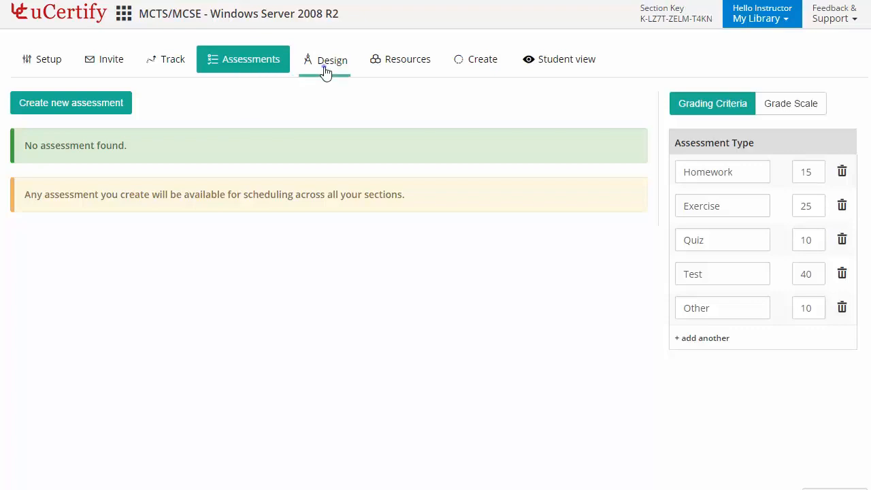
- Open the Design tab's Lecture Plan to customise visible chapters and lessons
left_click(332, 59)
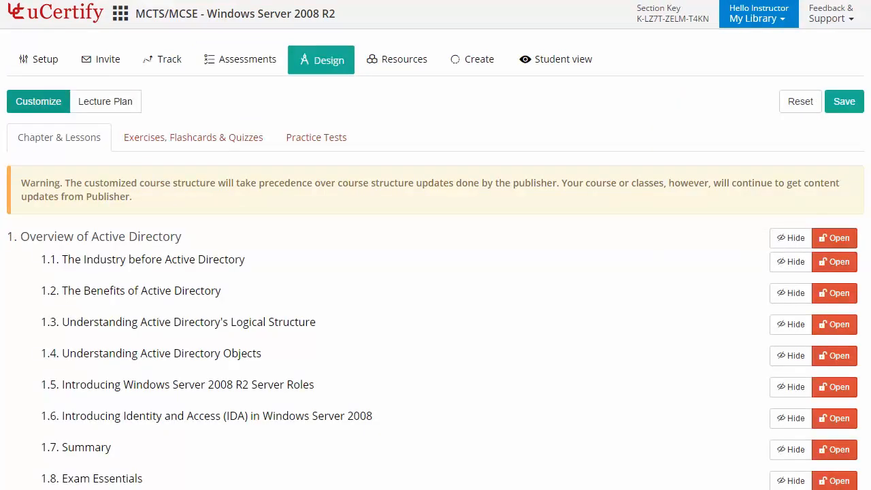
mouse_move(327, 71)
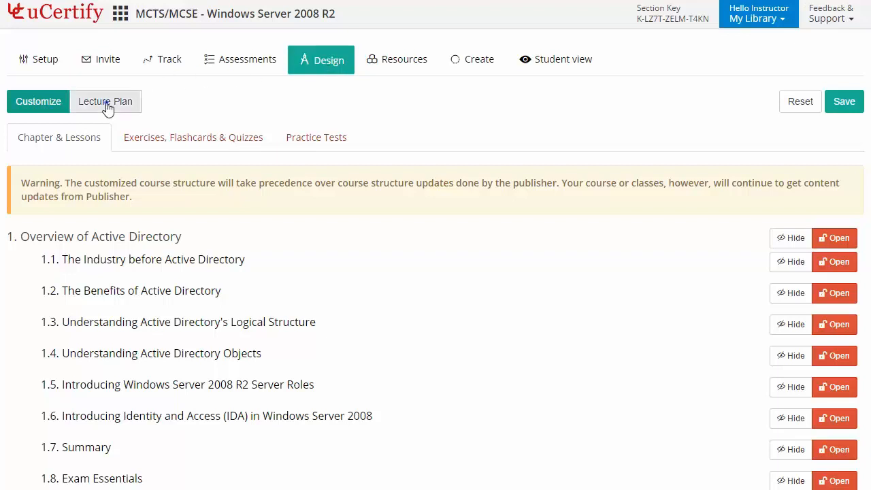
left_click(106, 101)
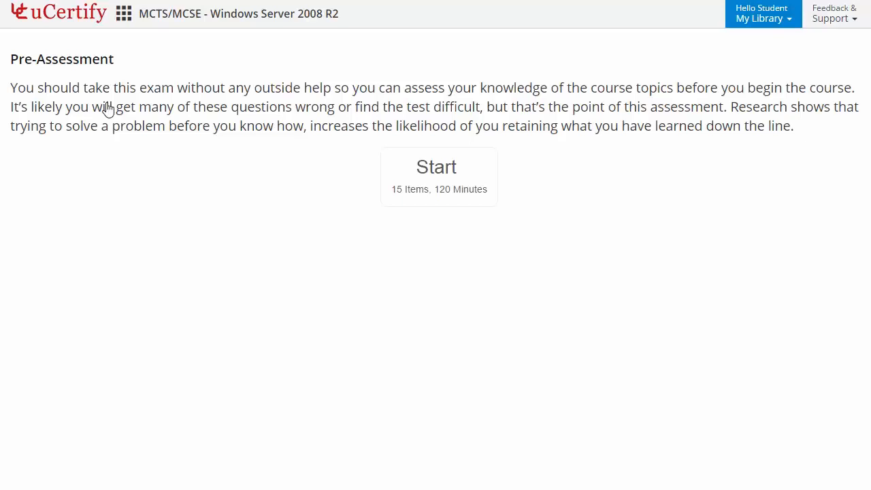
mouse_move(360, 130)
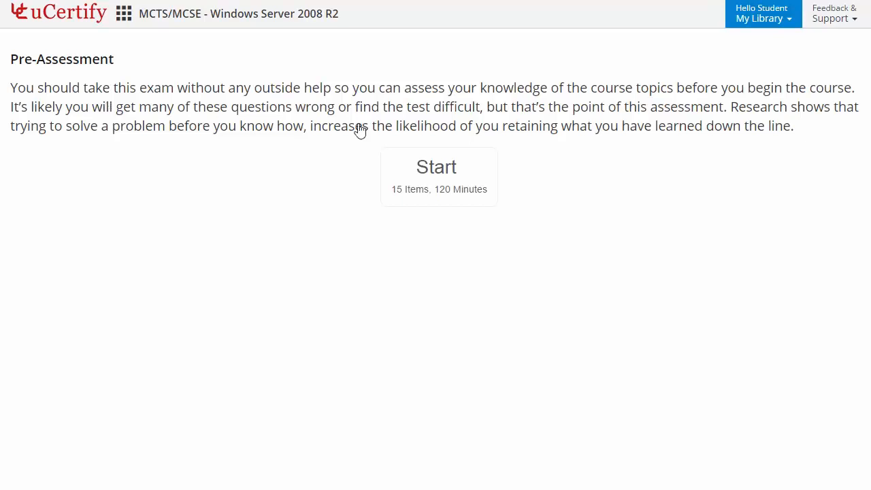
- Leave the Pre-Assessment for the Lessons list, starting with Active Directory and DNS
left_click(439, 167)
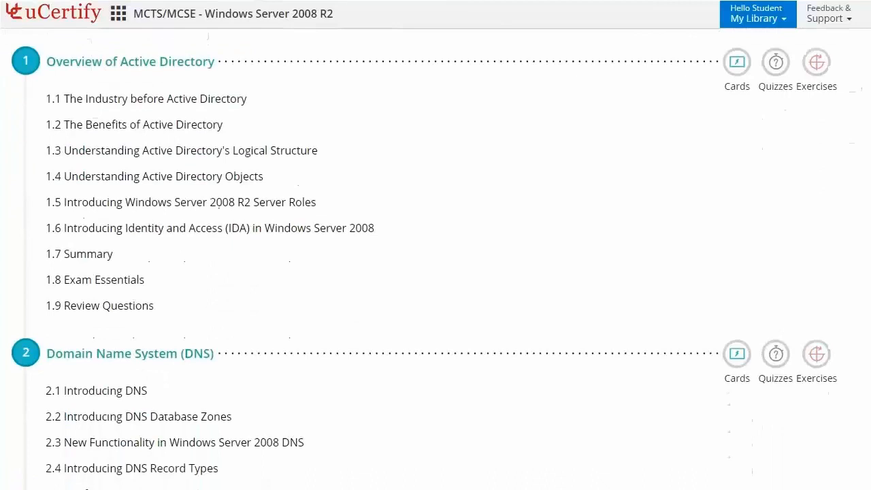
- Scroll down through the course's chapters and lessons list
scroll("down", 3)
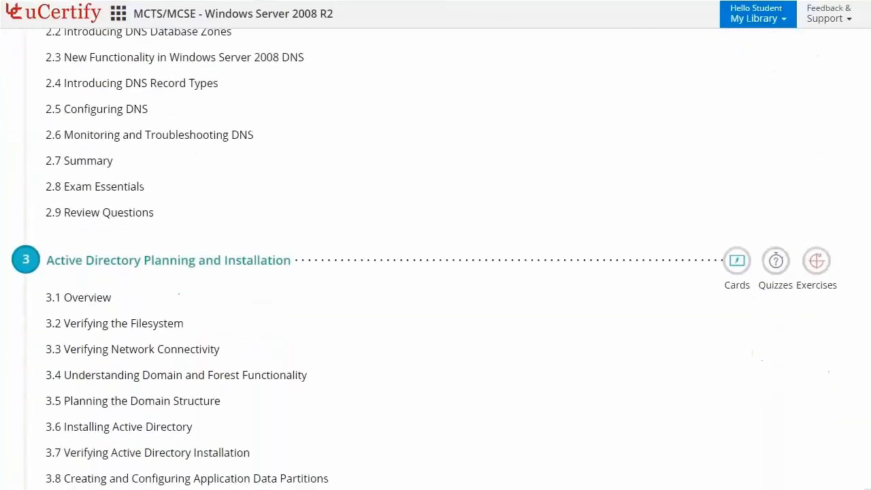
scroll("down", 3)
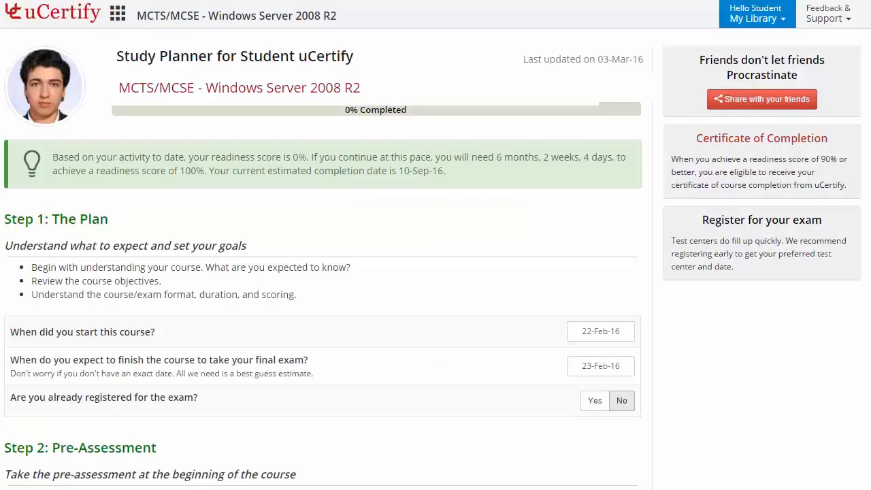
- Set start date 14-Apr-16, finish date 20-May-16, and mark the exam registered
left_click(601, 330)
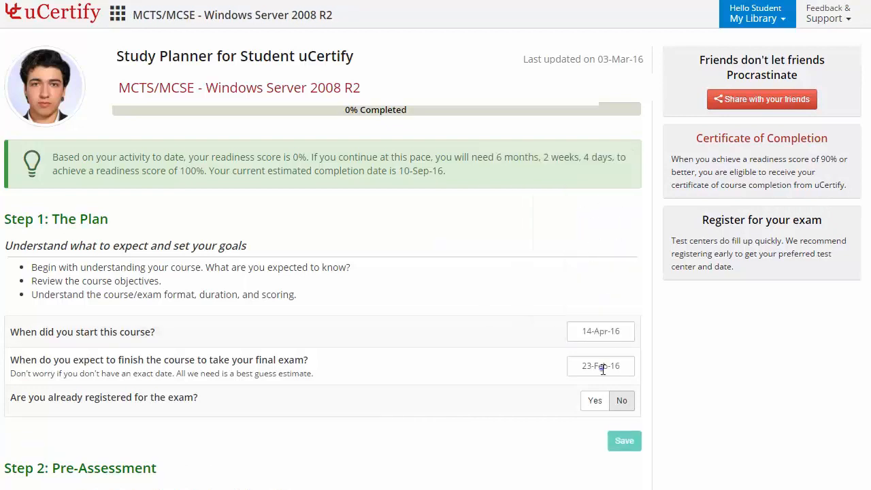
left_click(600, 365)
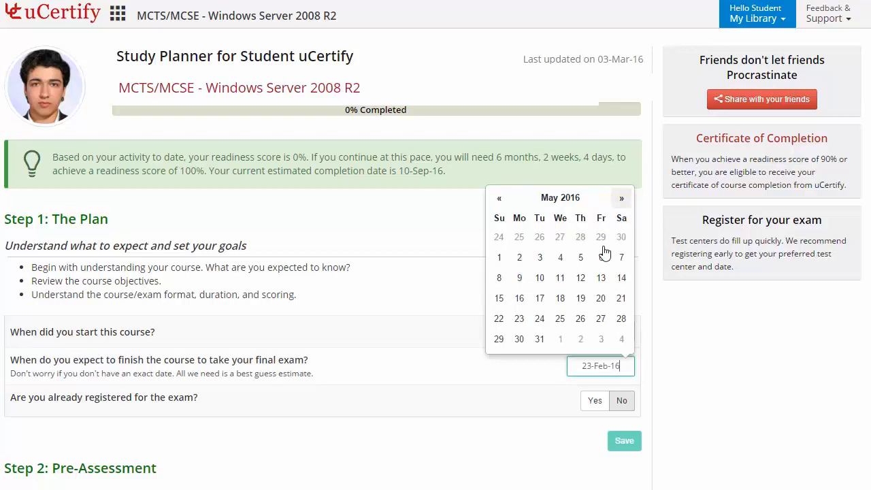
left_click(601, 298)
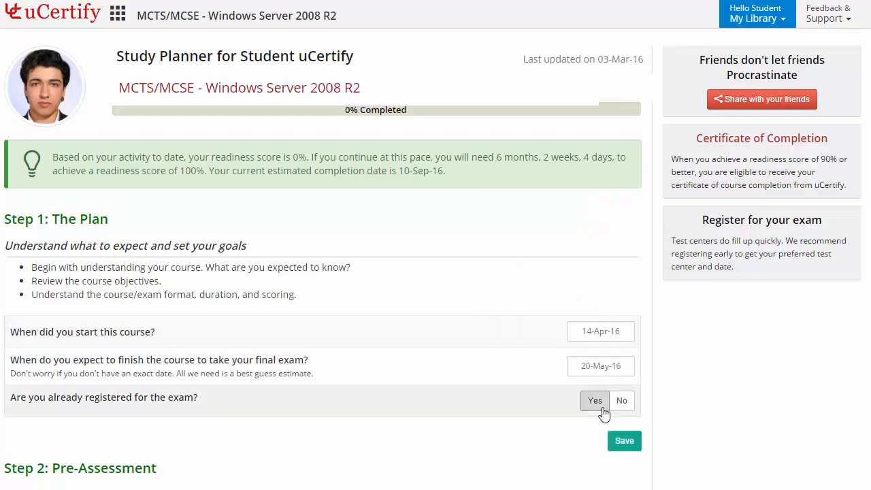
left_click(625, 441)
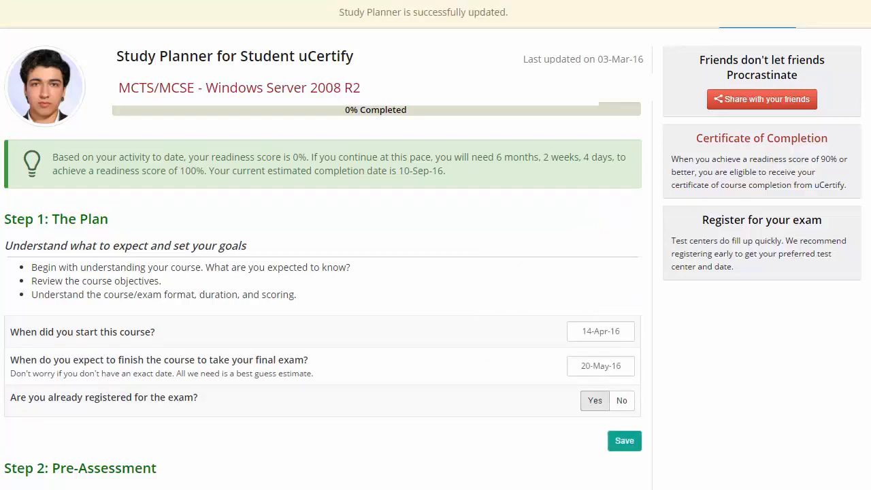
- Save the study planner, then cancel the share-with-friends options without sharing
left_click(623, 440)
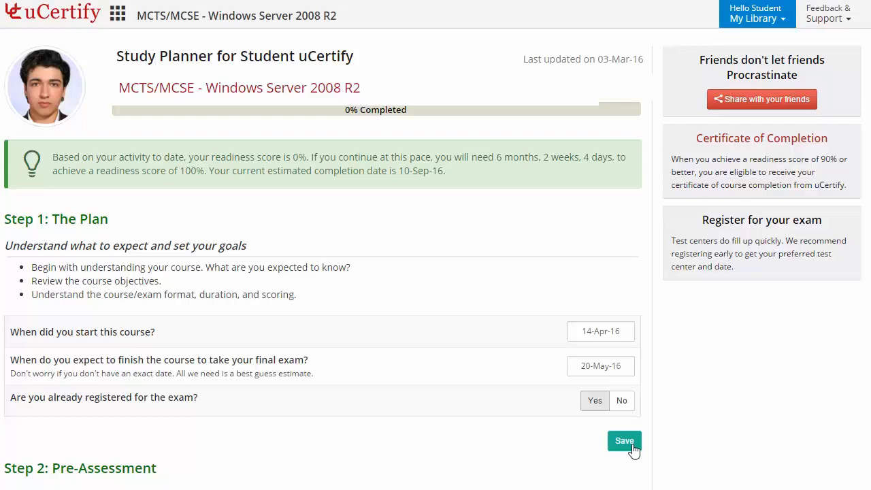
mouse_move(762, 99)
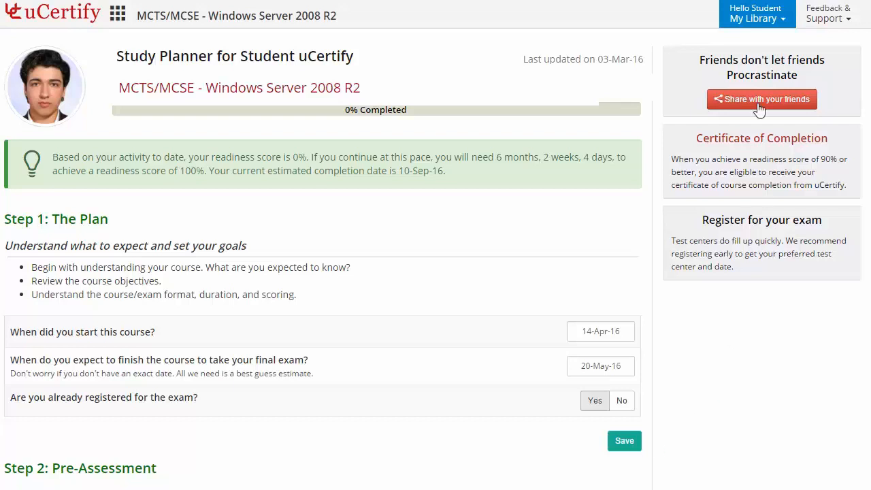
left_click(761, 99)
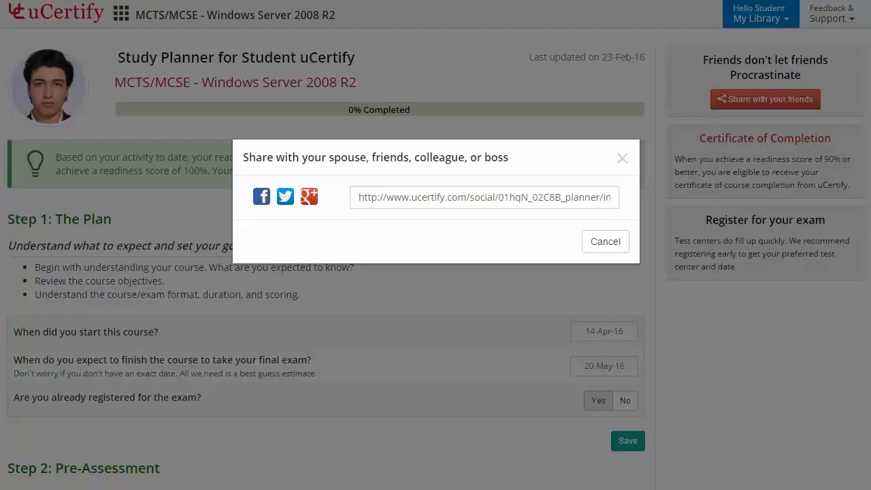
left_click(604, 241)
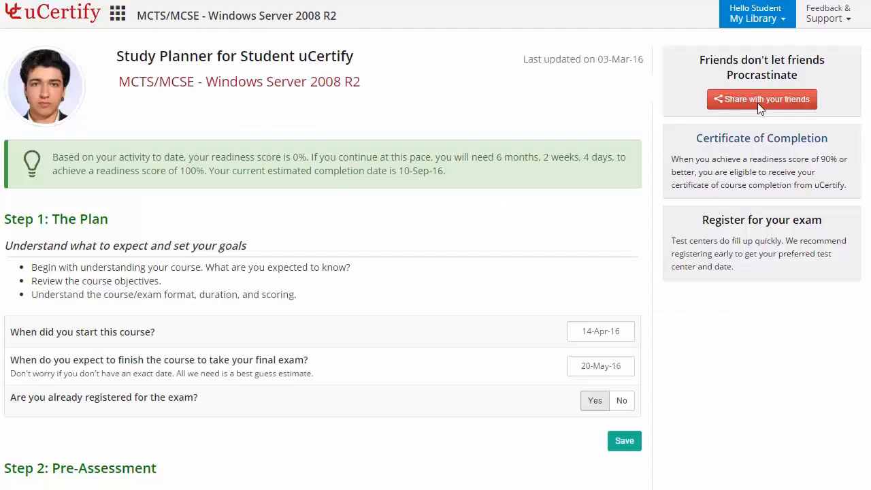